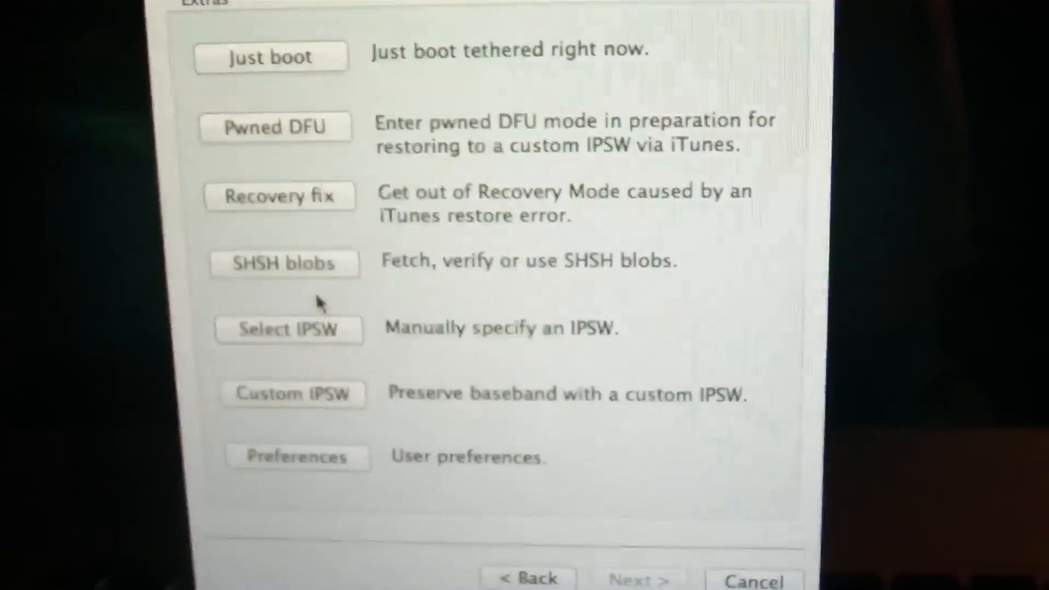
- Load iPod4,1_5.0.1_BETA 1_9A402_Restore.ipsw via Select IPSW and confirm build 9A402 is identified
left_click(289, 329)
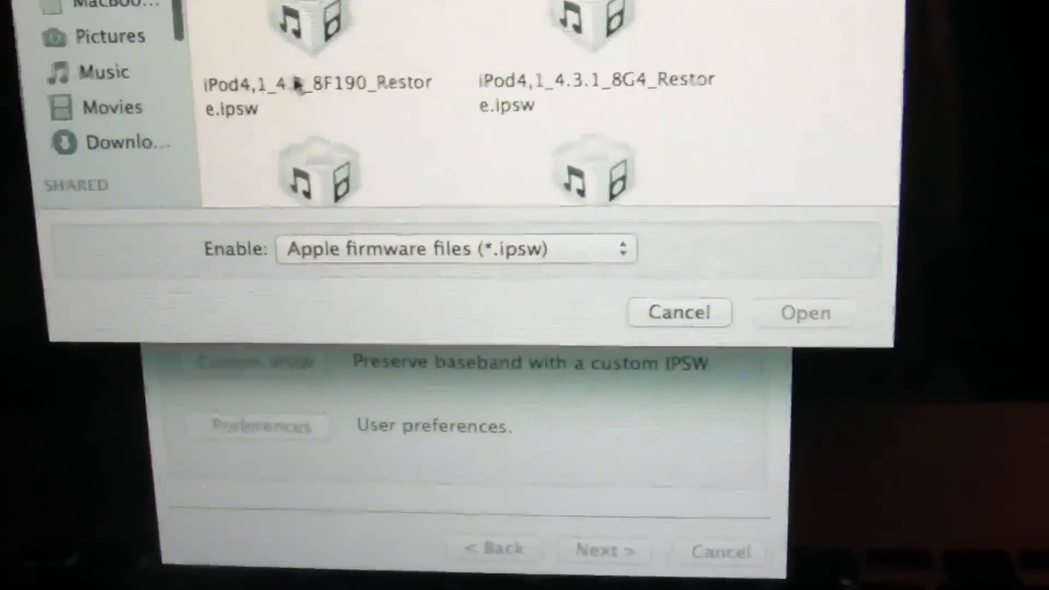
scroll("down", 3)
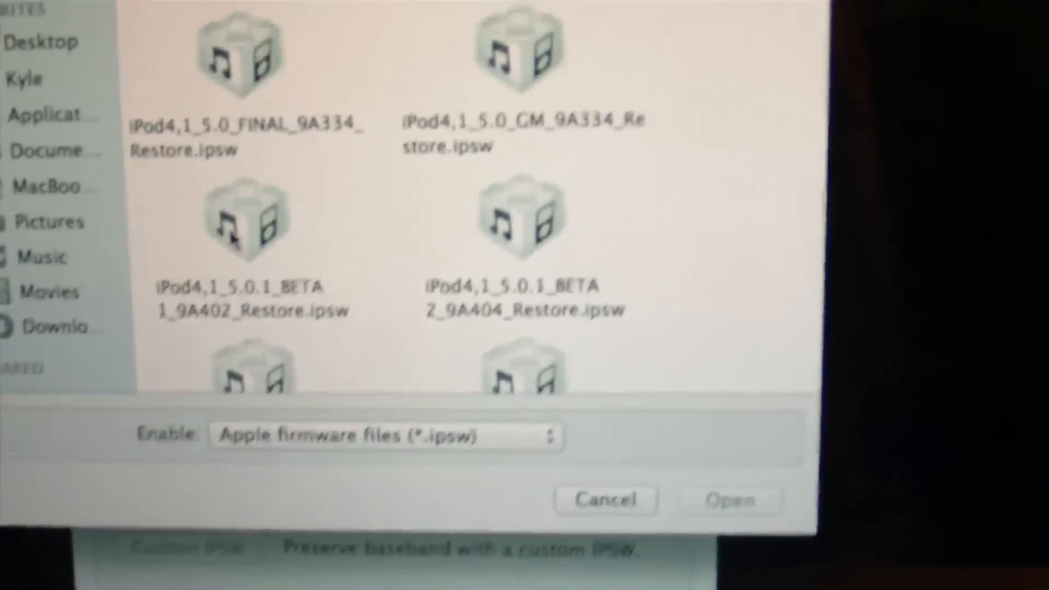
left_click(729, 499)
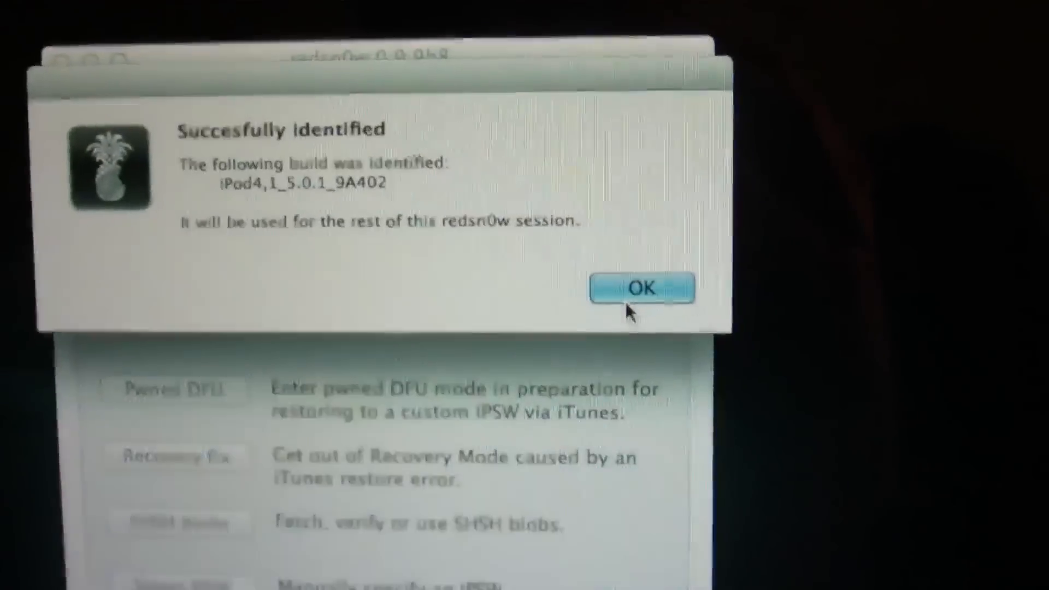
left_click(642, 288)
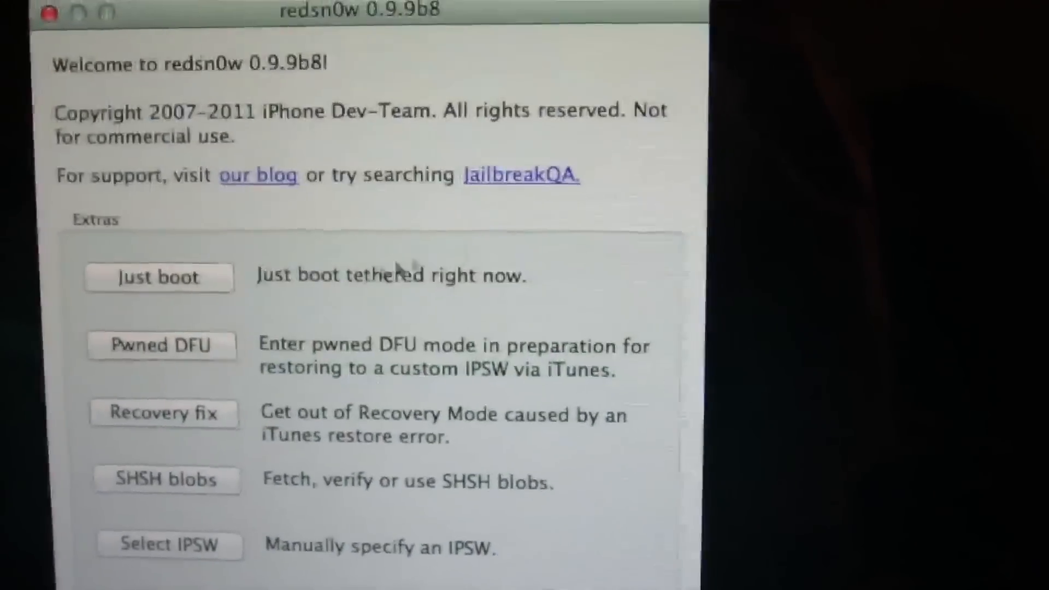